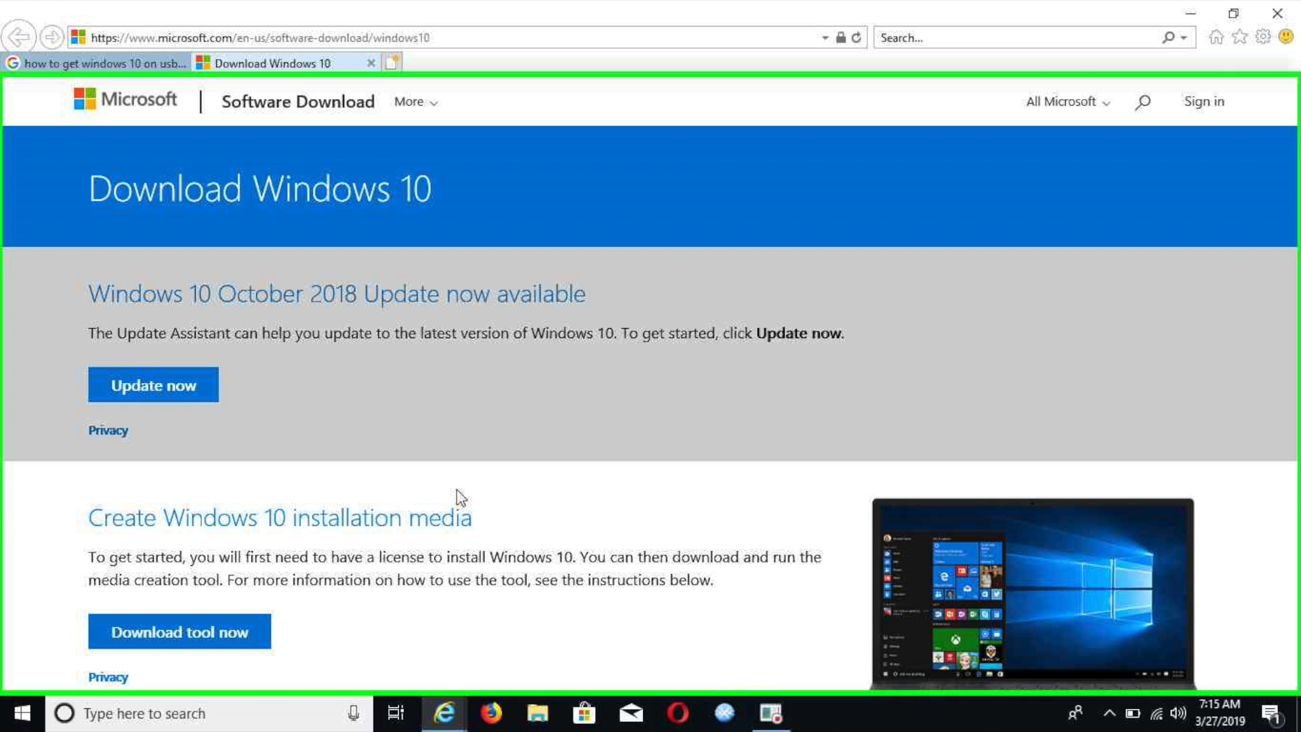
# Step: Download MediaCreationTool1809.exe from Microsoft's 'Create Windows 10 installation media' section
pyautogui.scroll(-3)
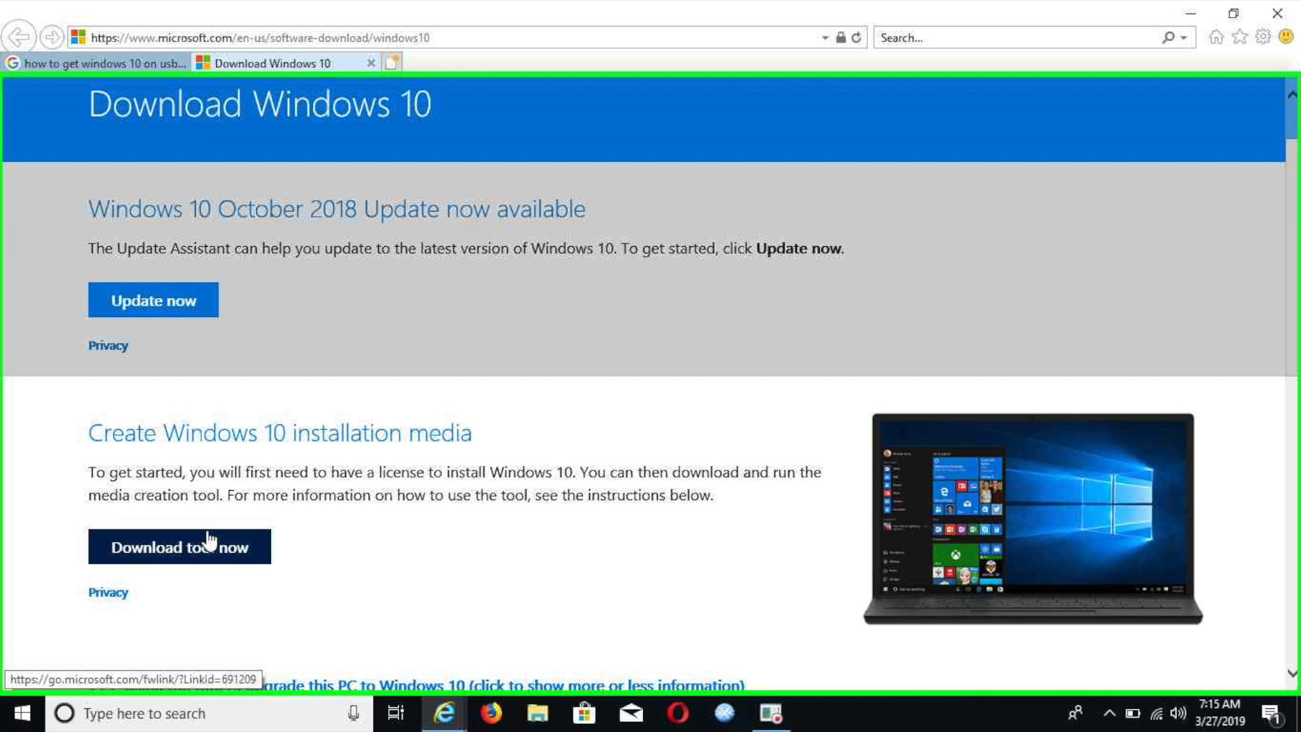
pyautogui.click(179, 546)
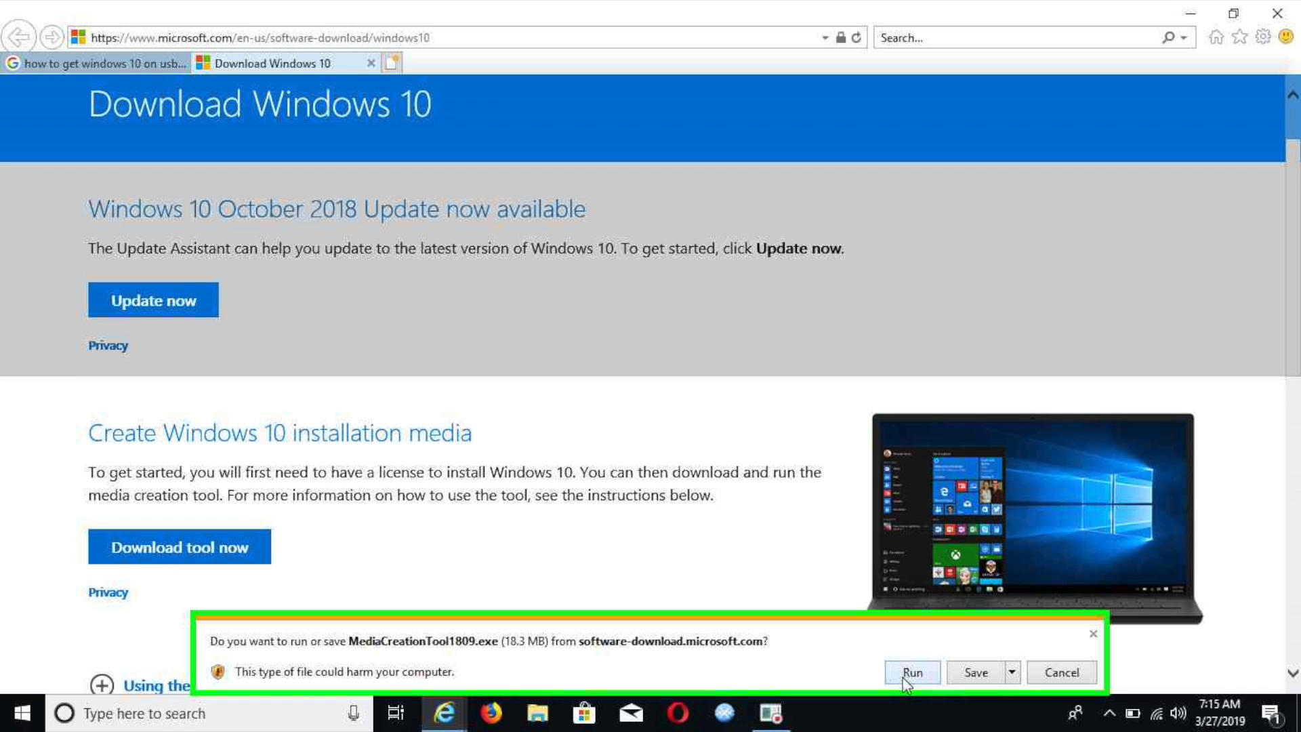
# Step: Run MediaCreationTool1809.exe from the download bar so Windows 10 Setup starts
pyautogui.click(910, 672)
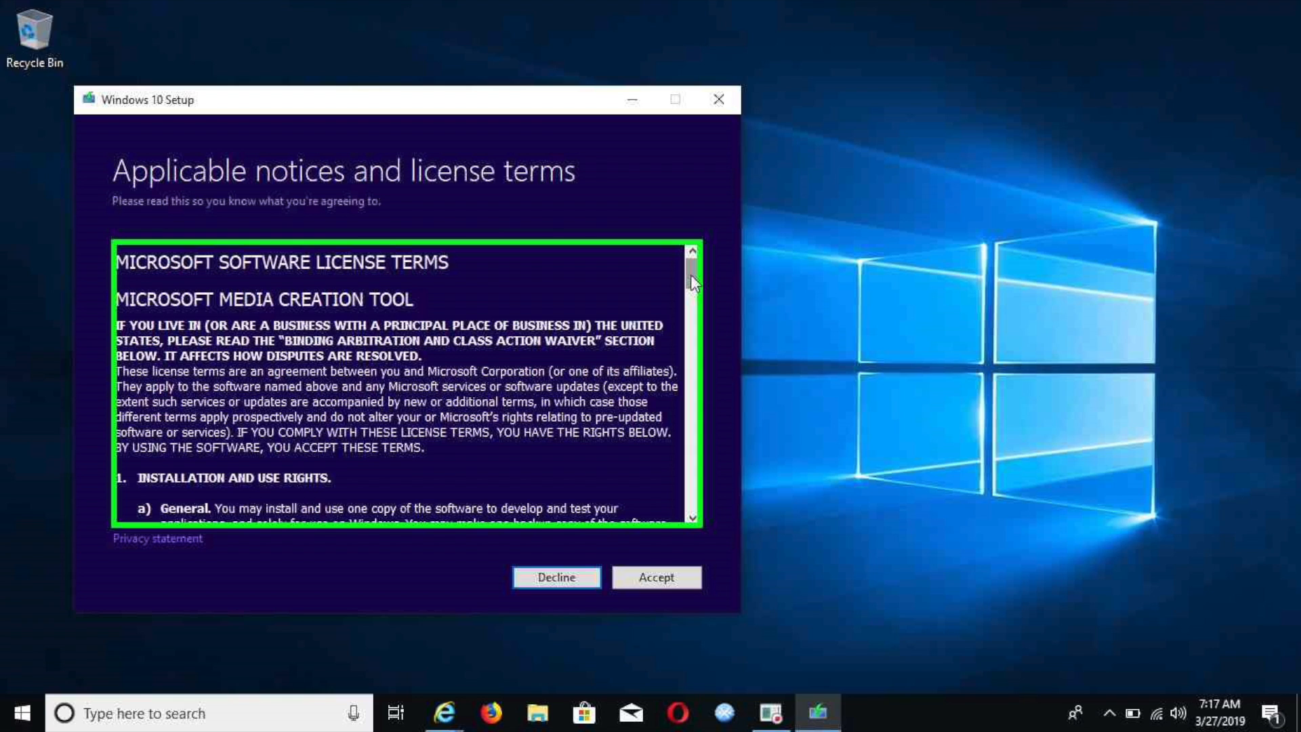
# Step: Accept the applicable notices and license terms in Windows 10 Setup
pyautogui.click(656, 590)
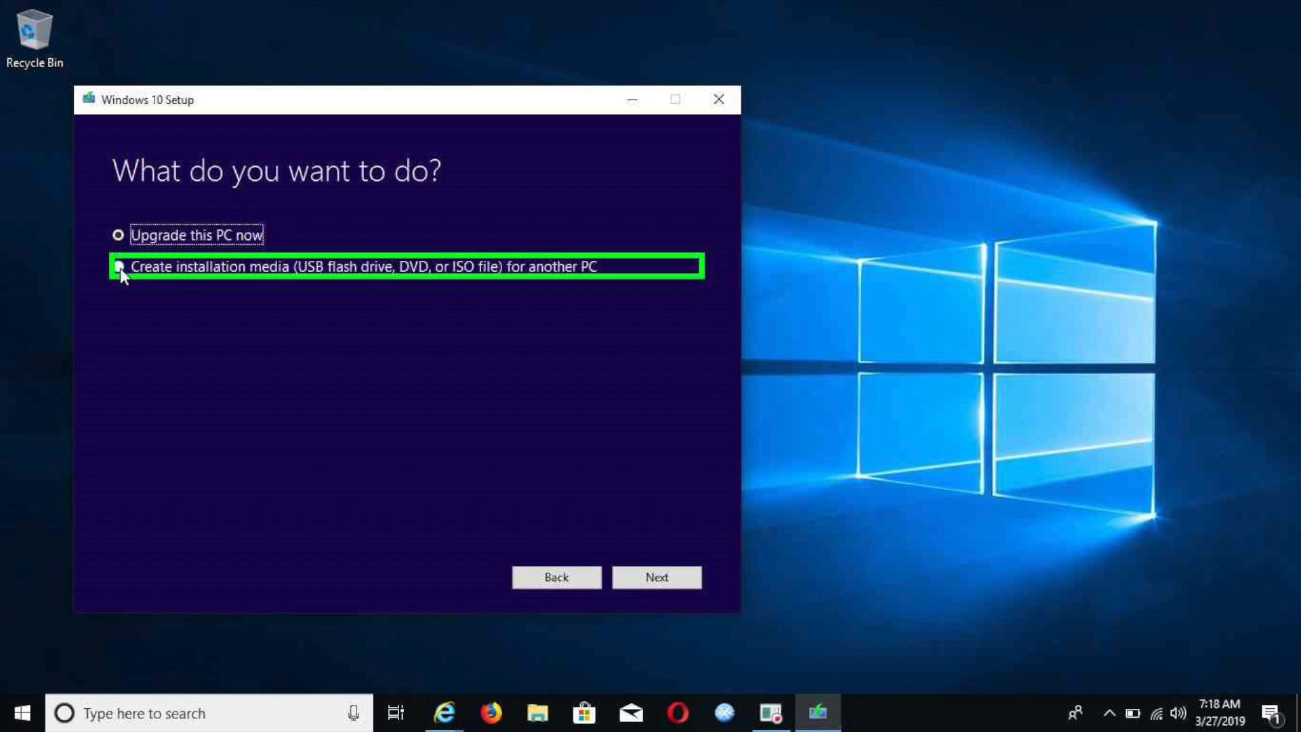
# Step: Choose 'Create installation media for another PC' and continue to language, architecture and edition
pyautogui.click(118, 266)
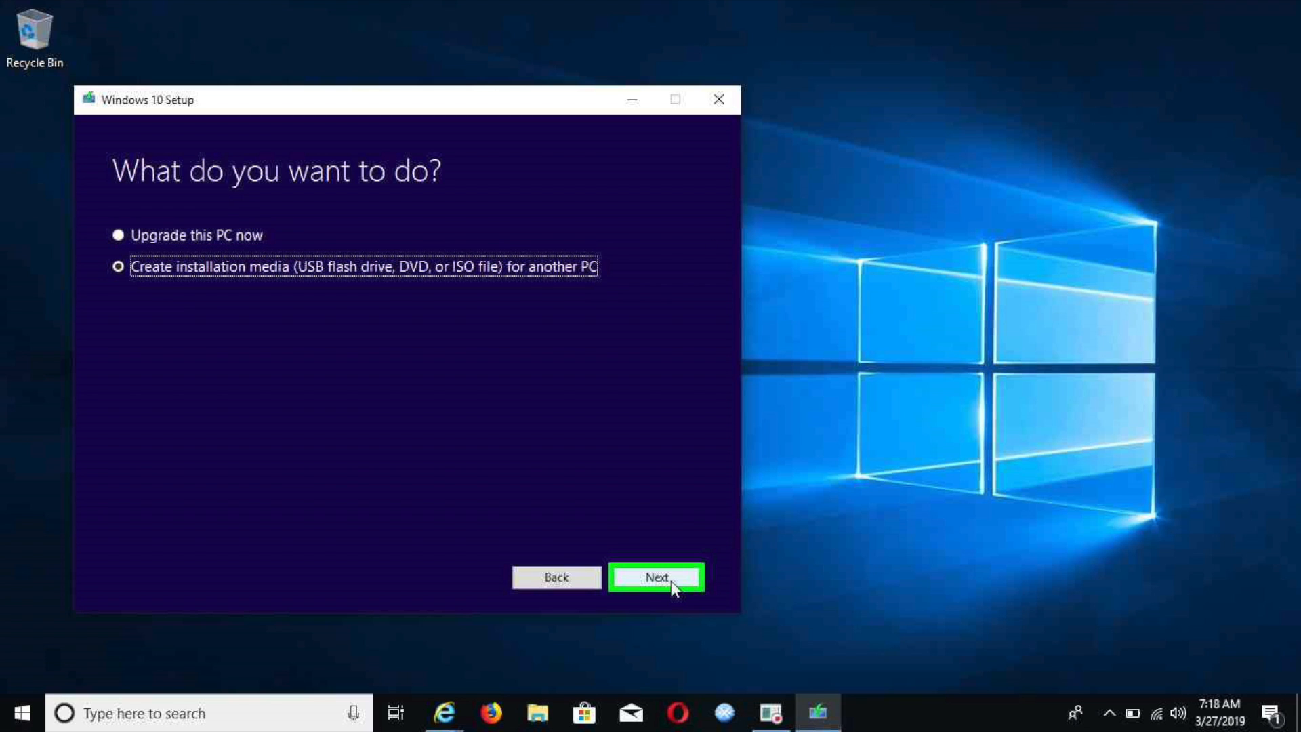
pyautogui.click(656, 578)
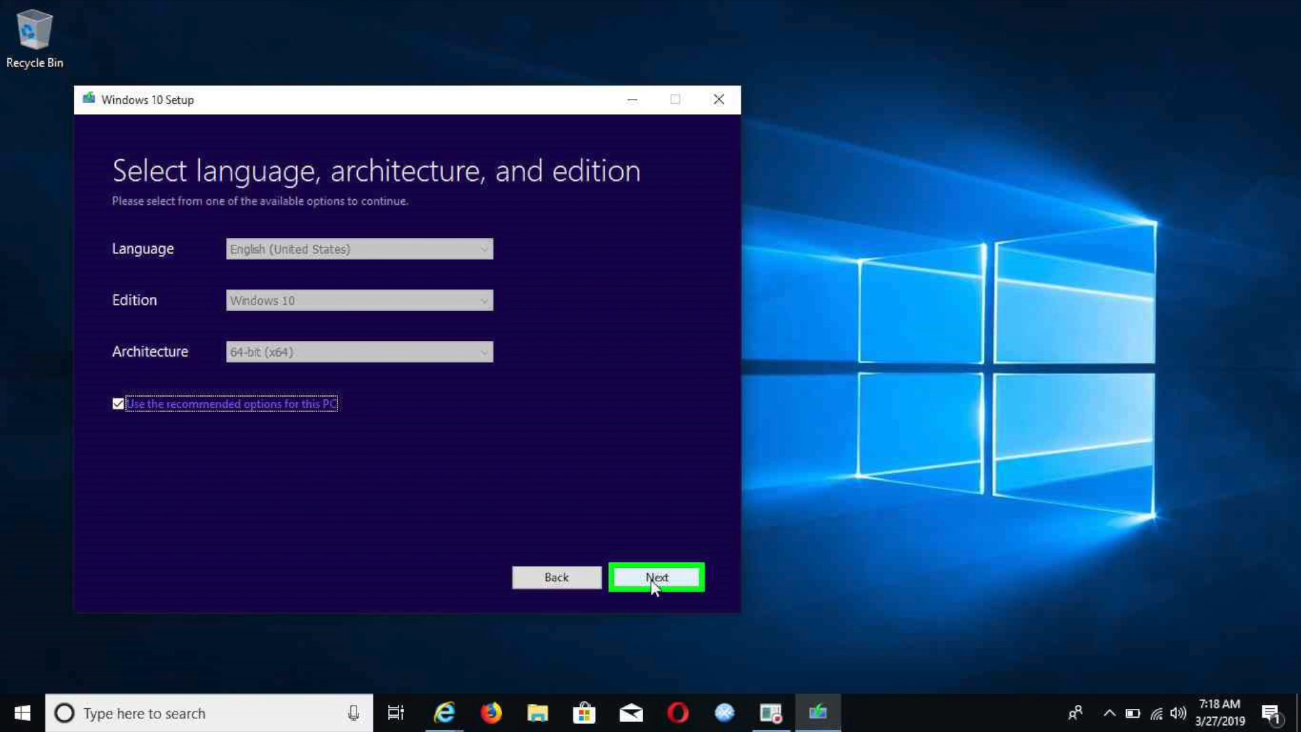
# Step: Keep 'Use the recommended options for this PC' (English, Windows 10, 64-bit) and continue
pyautogui.click(656, 578)
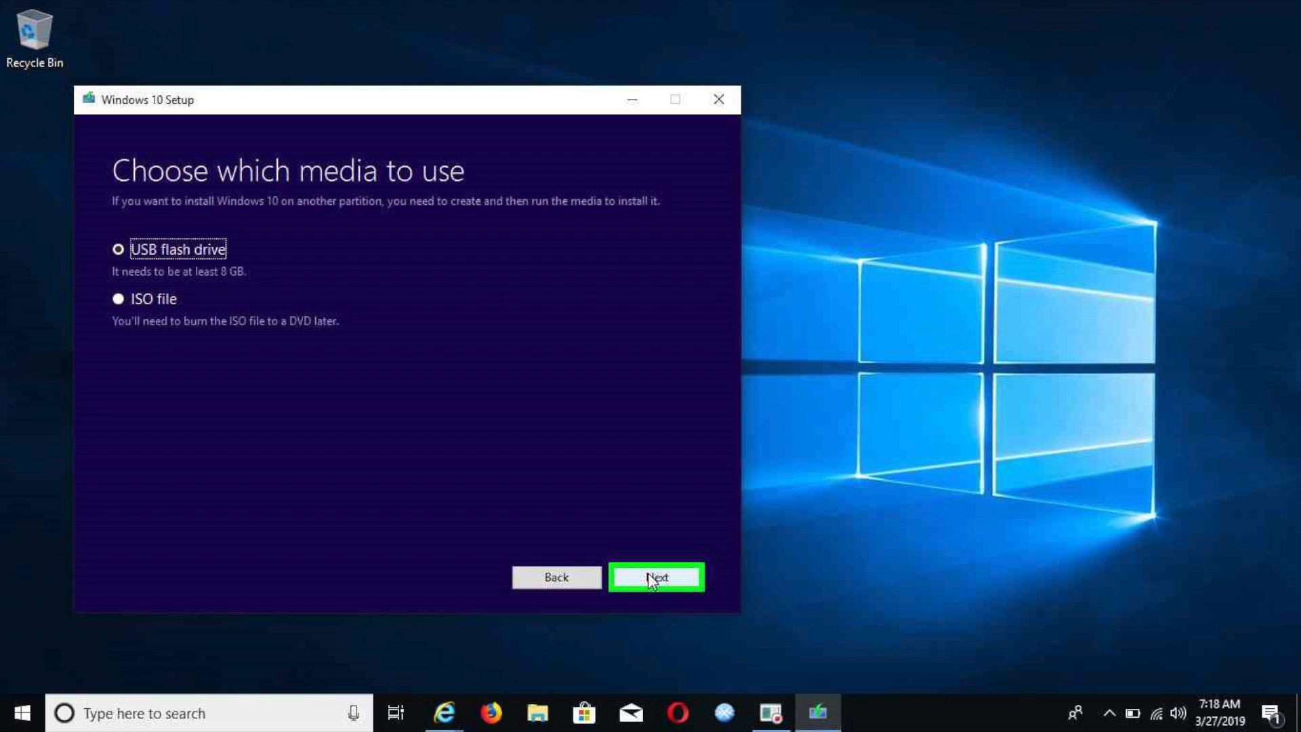
# Step: Continue with 'USB flash drive' as the media type to reach drive selection
pyautogui.click(656, 577)
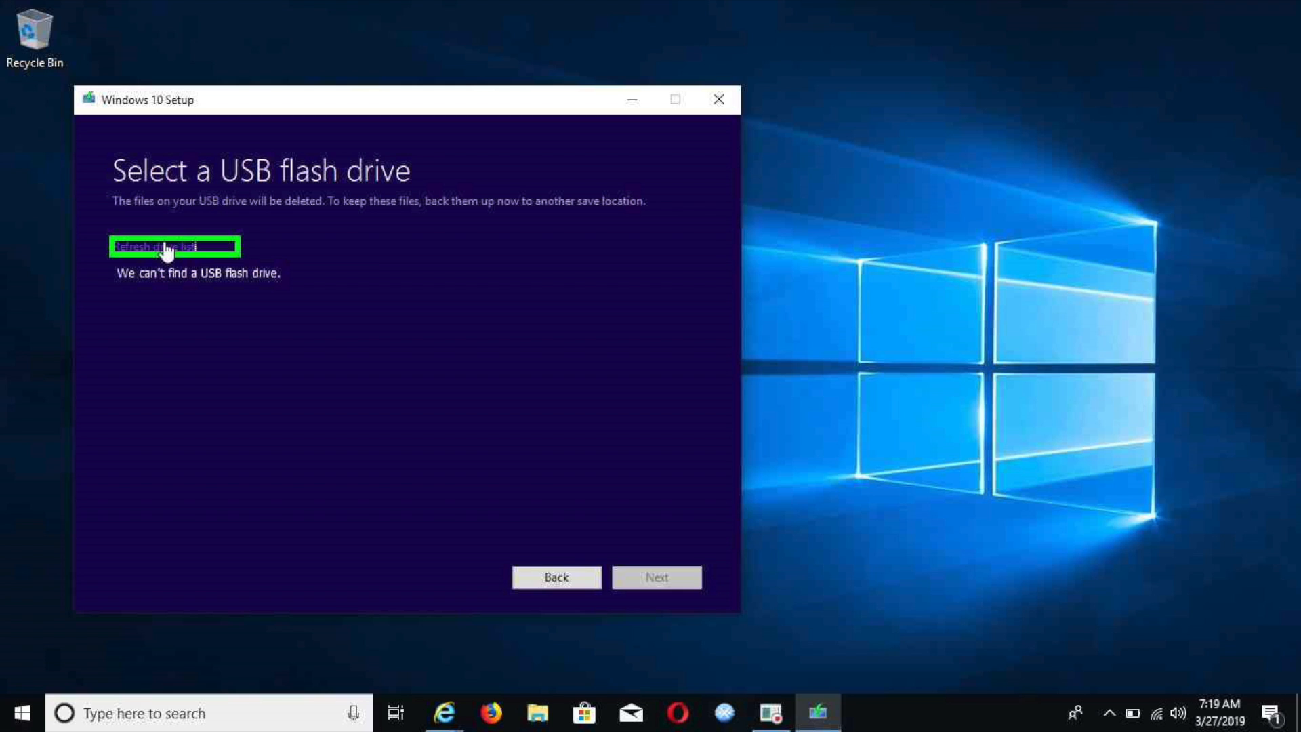
# Step: Refresh the drive list, pick D: (ESD-USB) and start downloading Windows 10 onto it
pyautogui.click(153, 245)
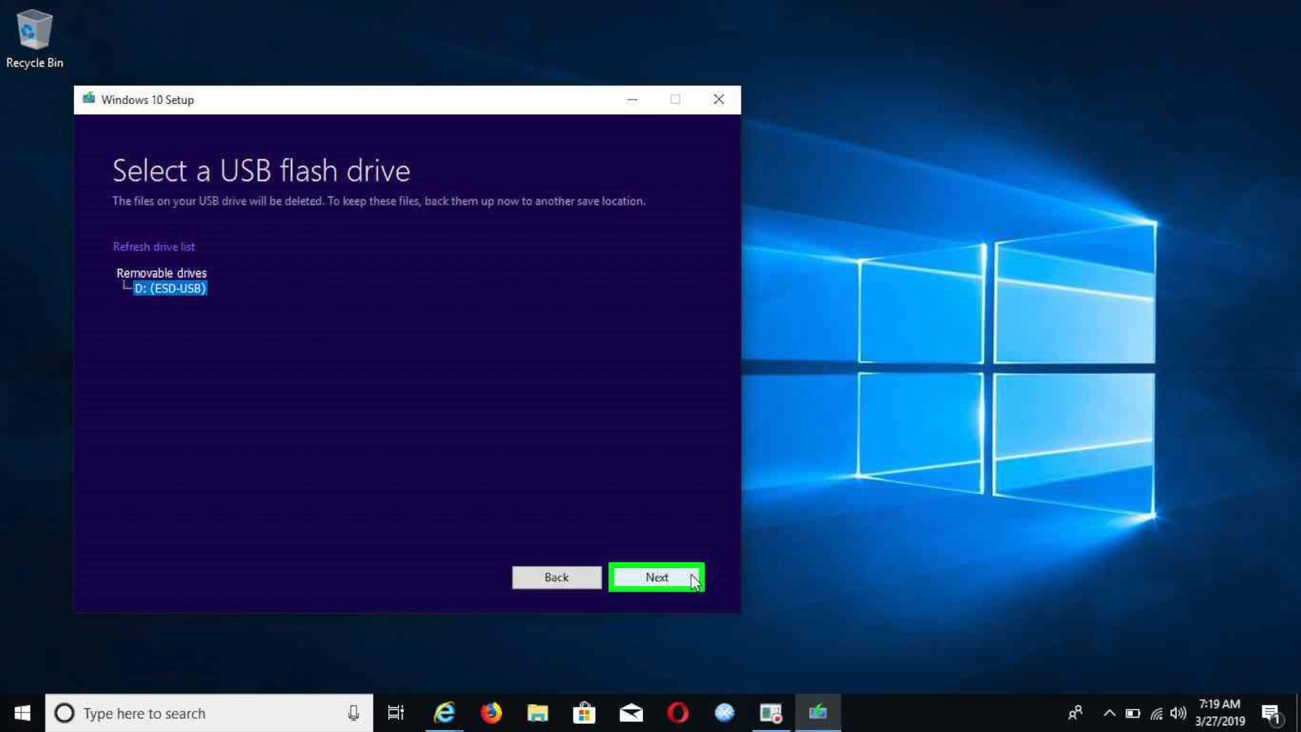
pyautogui.click(656, 577)
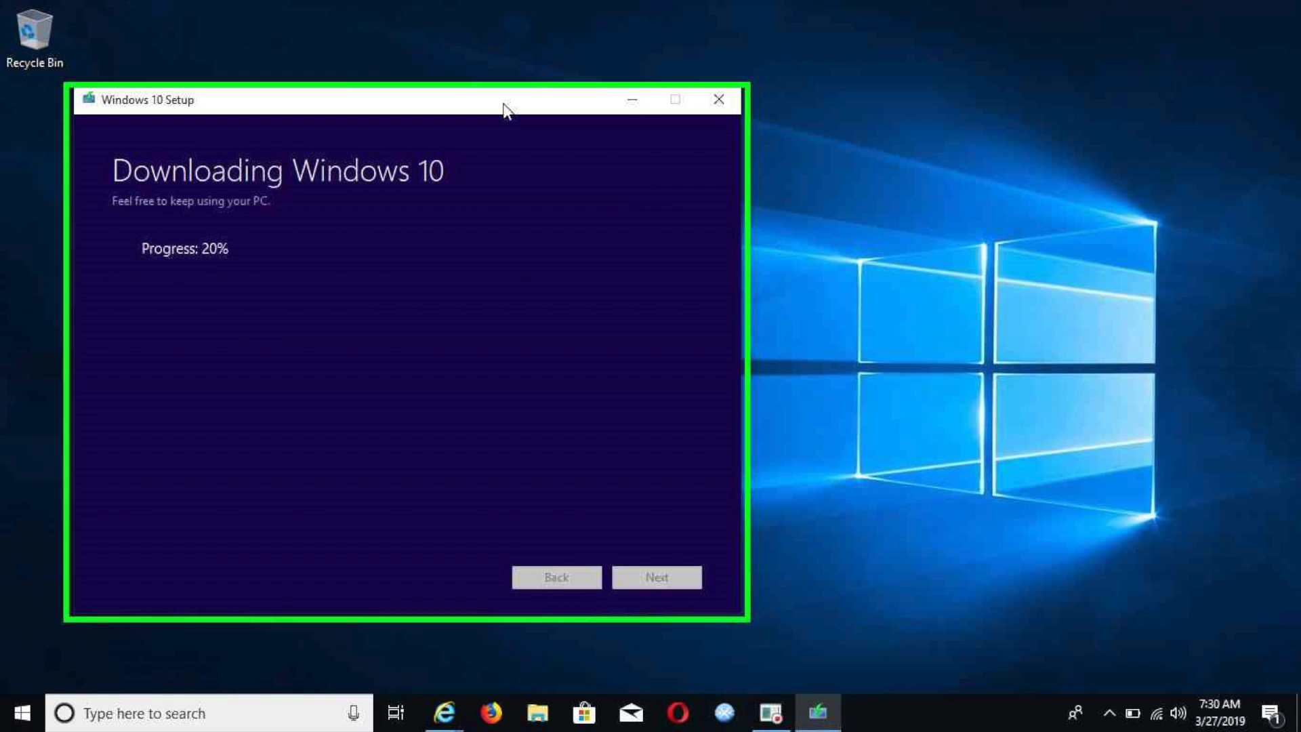